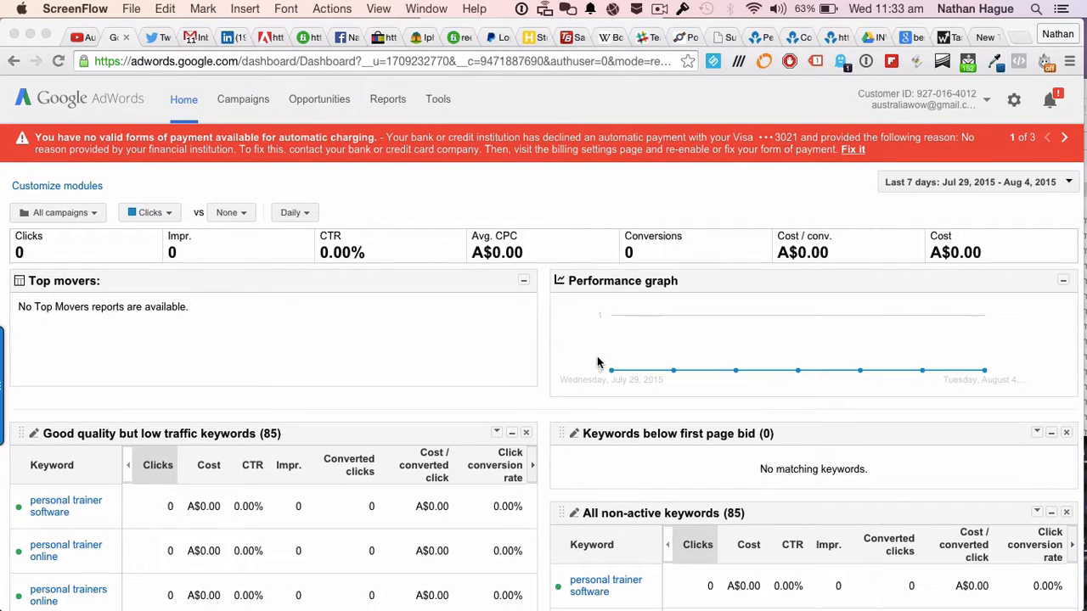
pyautogui.moveTo(538, 318)
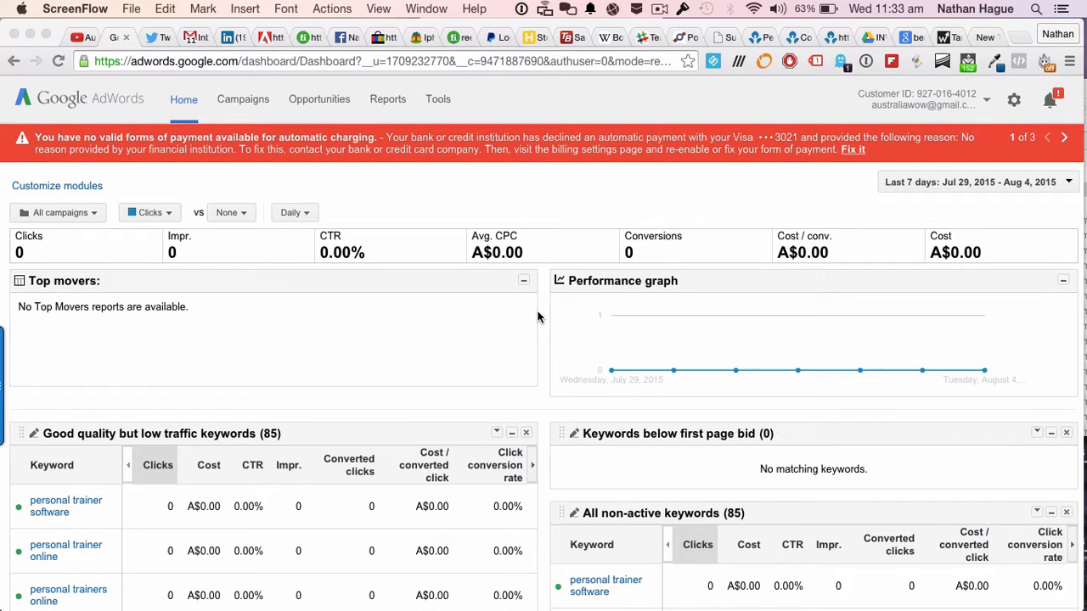
pyautogui.moveTo(545, 322)
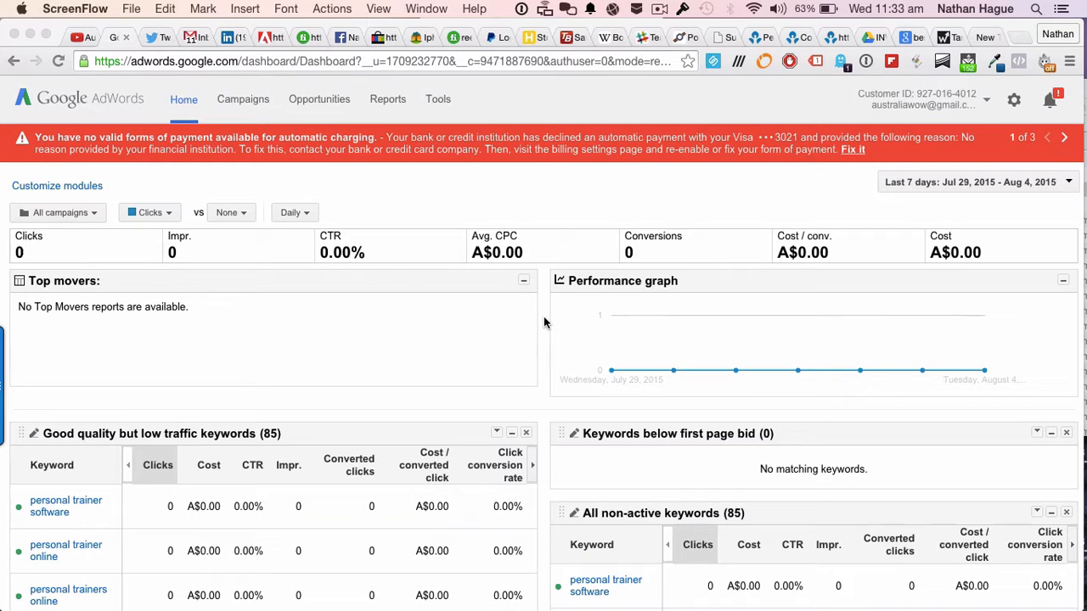
pyautogui.moveTo(422, 319)
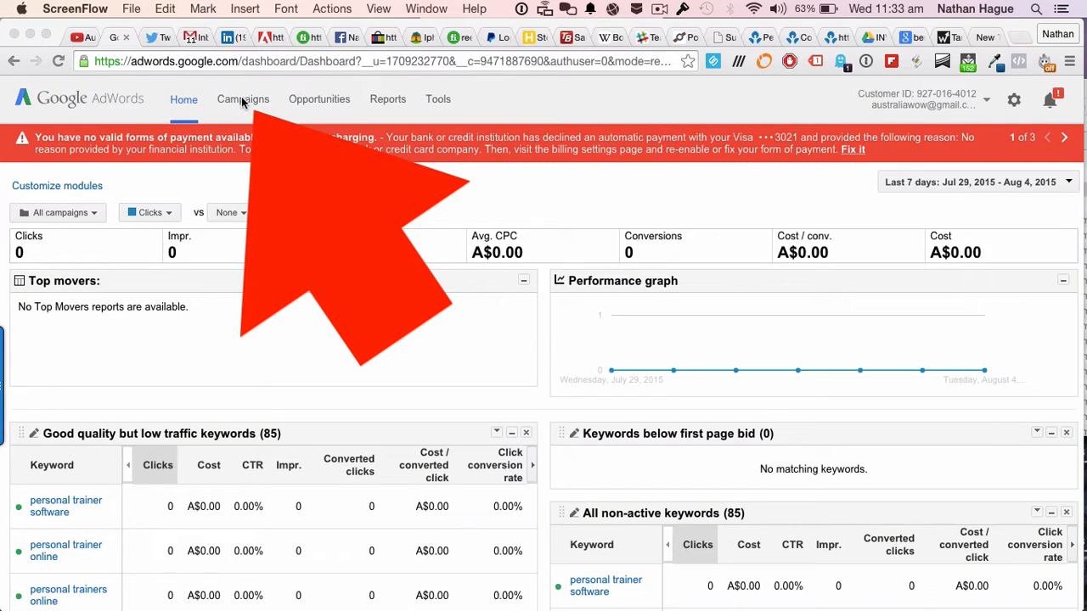
# Go to the All campaigns overview and show the new campaign type choices.
pyautogui.click(245, 98)
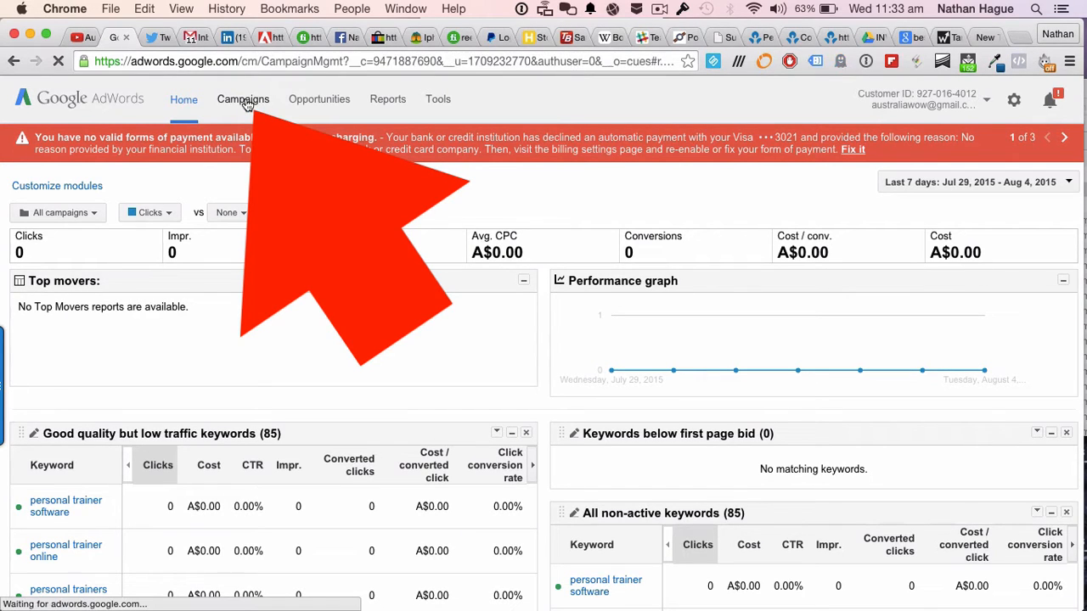
pyautogui.click(243, 99)
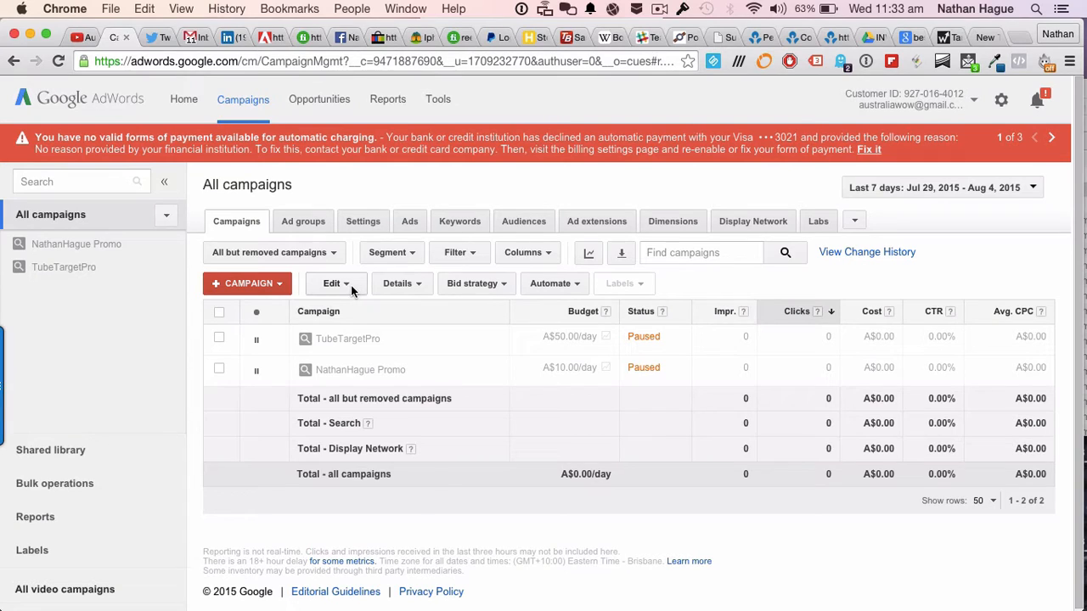
pyautogui.click(248, 282)
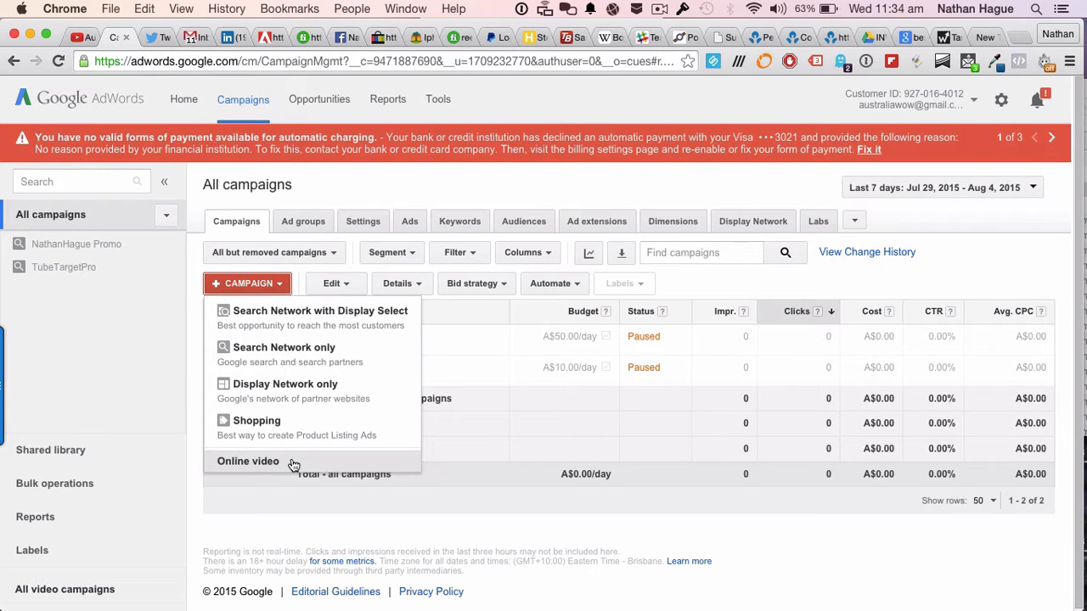
# Start a new Online video campaign and review its name, budget, networks and locations form.
pyautogui.click(248, 461)
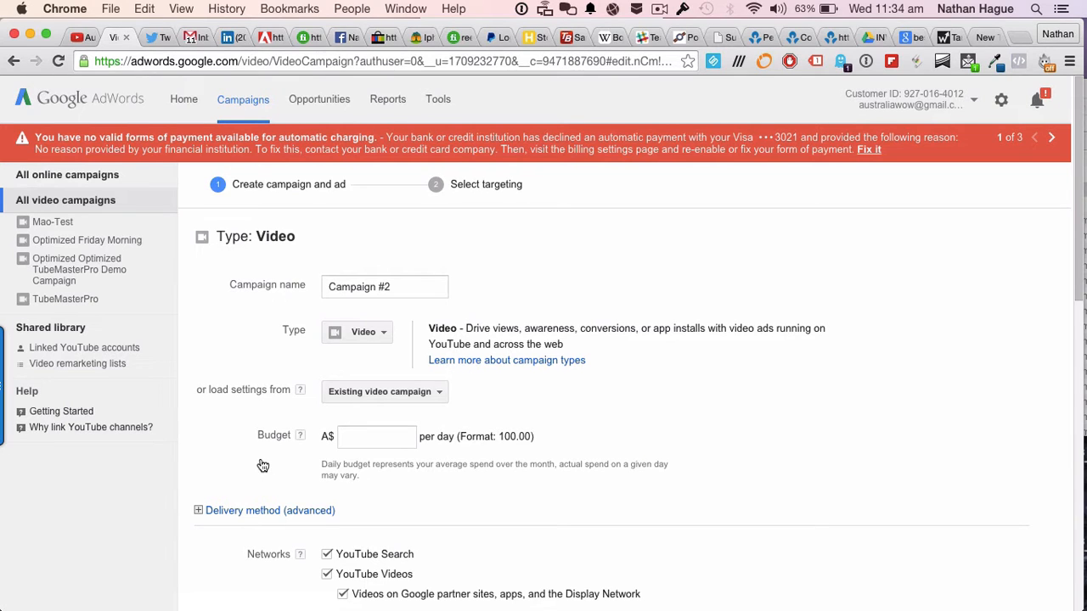
pyautogui.scroll(-3)
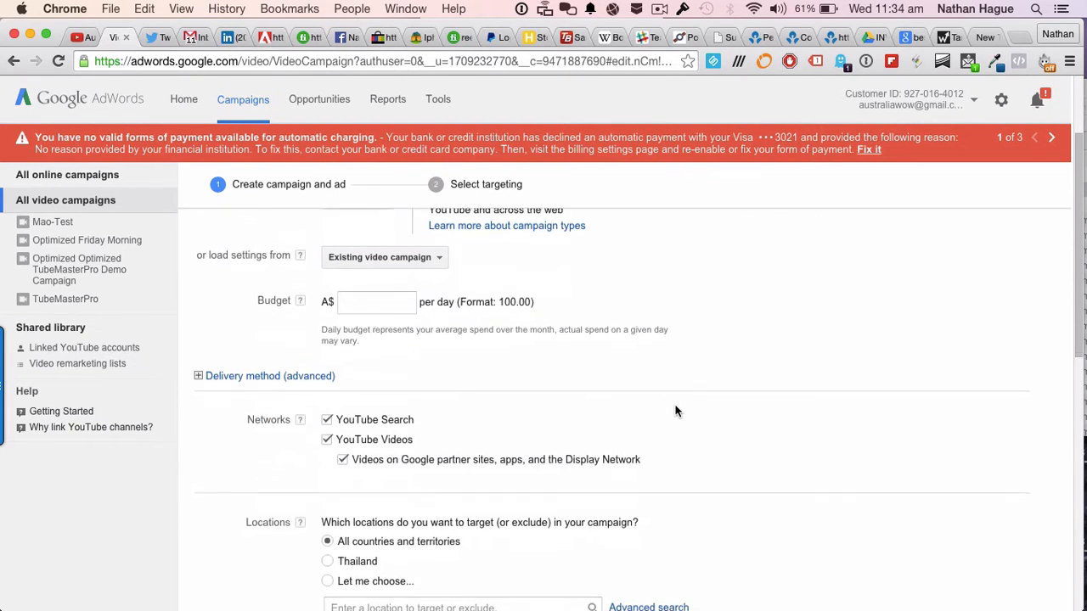
pyautogui.scroll(3)
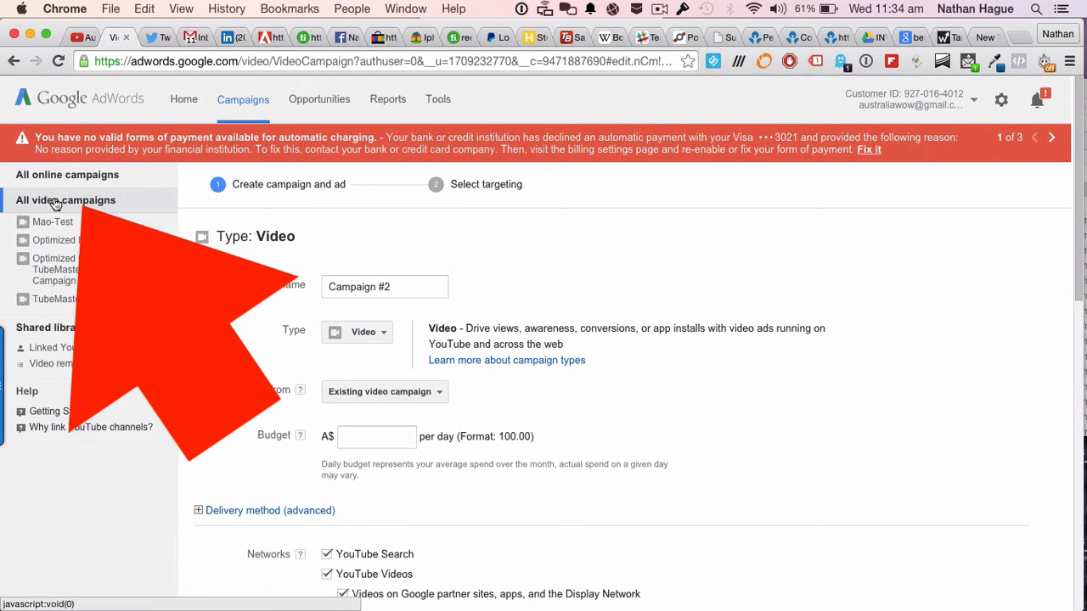
# Go to All video campaigns and bring up the Bulk upload spreadsheet instructions.
pyautogui.click(64, 200)
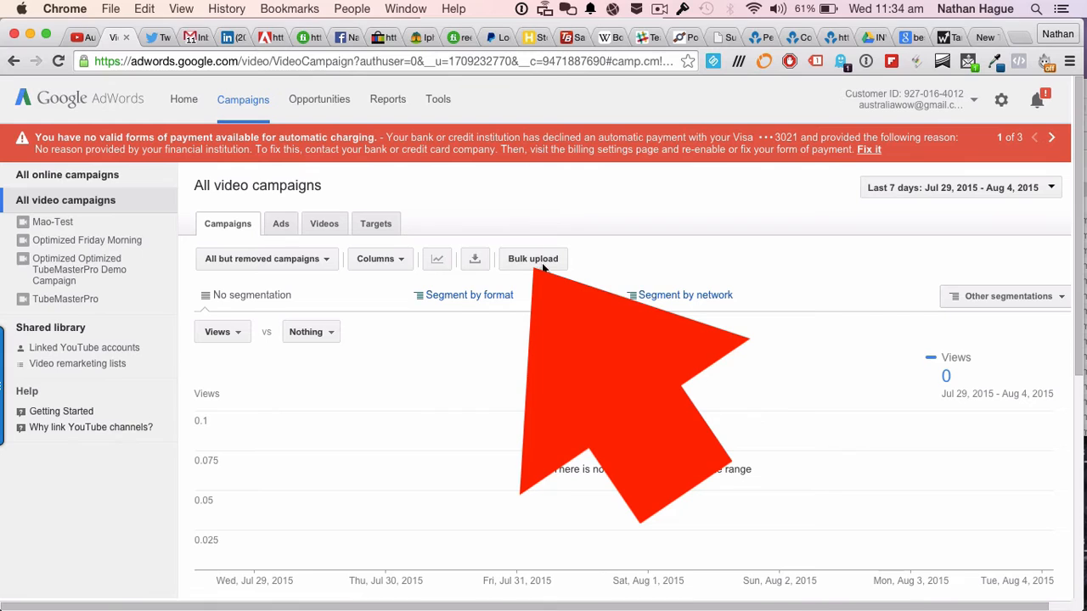
pyautogui.click(533, 258)
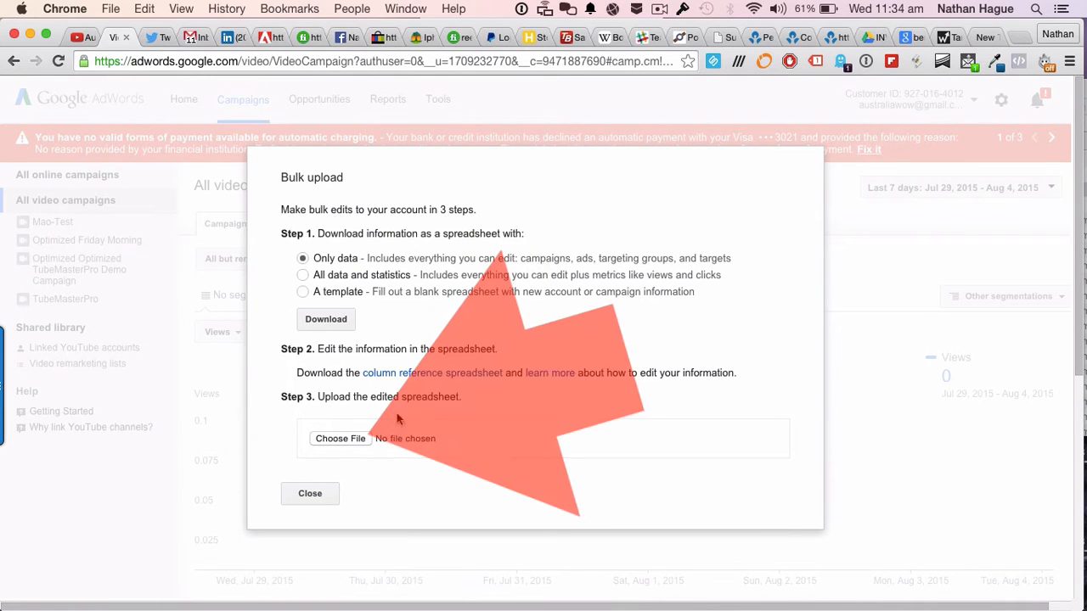
# Upload TMP Demo.csv by searching the computer for 'csv', passing validation with one campaign and one ad.
pyautogui.click(339, 438)
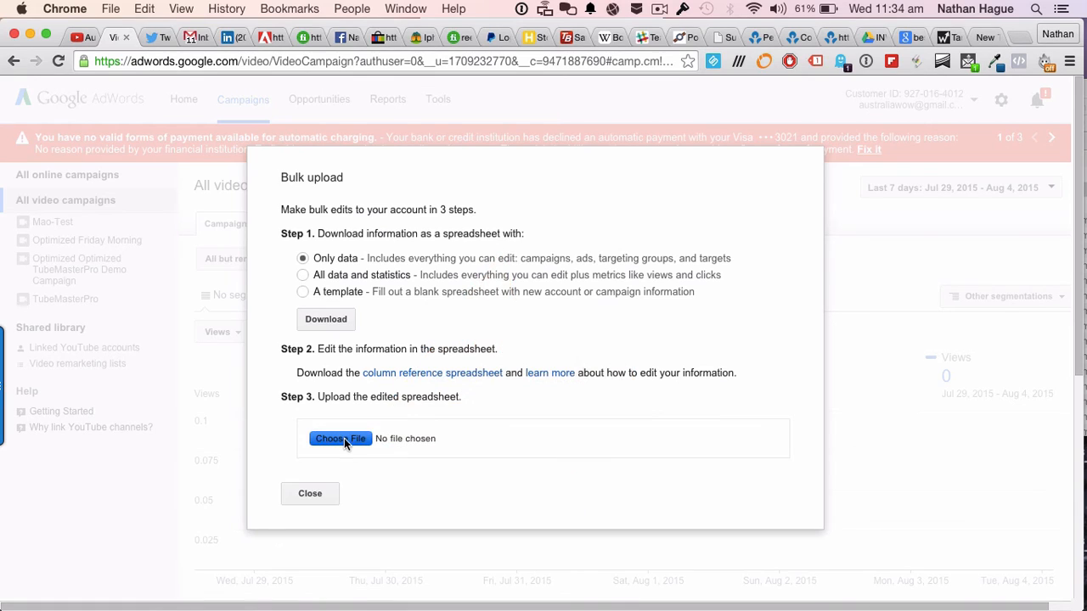
pyautogui.click(339, 438)
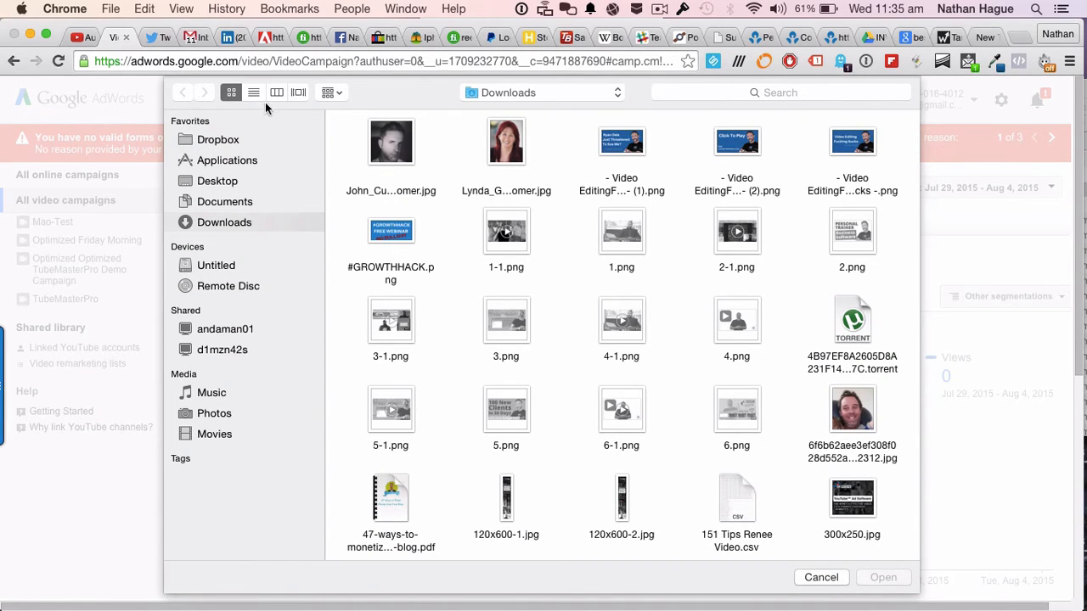
pyautogui.click(253, 92)
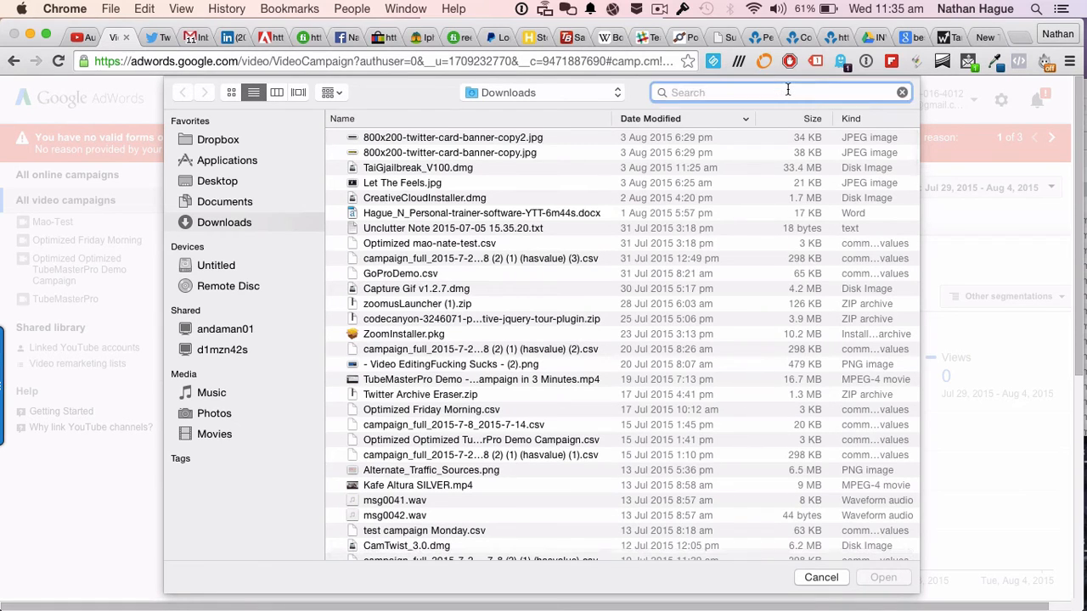
pyautogui.write('csv')
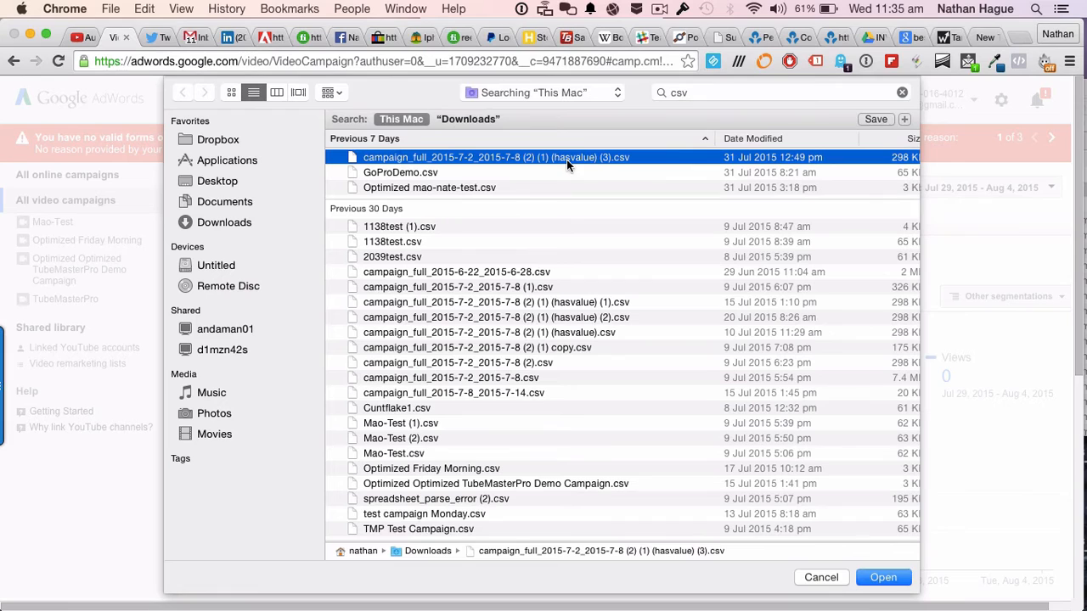
pyautogui.click(883, 578)
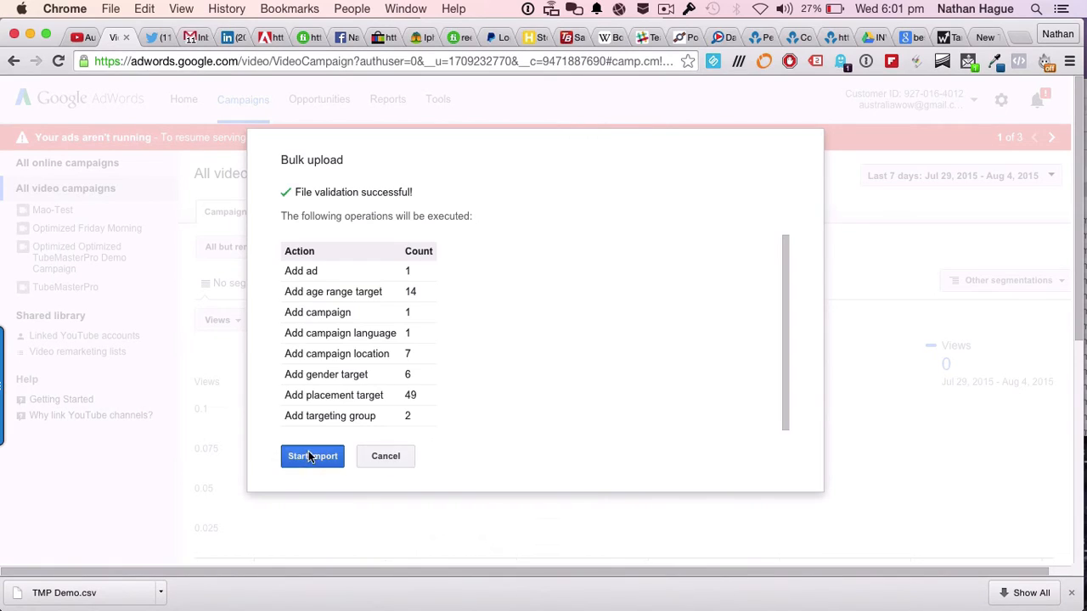
# Run the import and reload so the new 'TMP Demo' campaign appears in the video campaigns list.
pyautogui.click(313, 455)
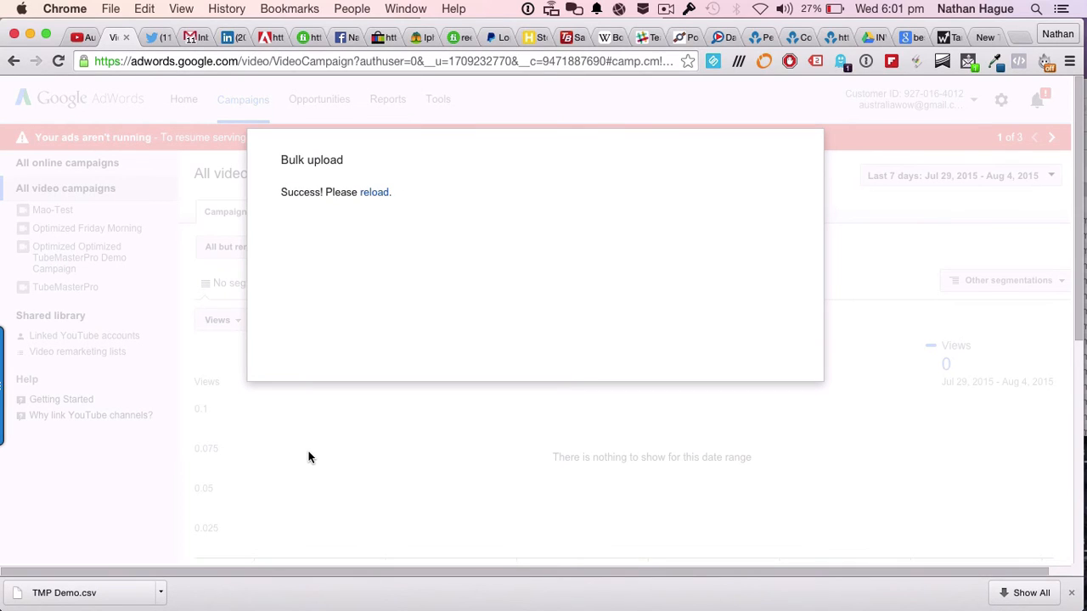
pyautogui.click(374, 192)
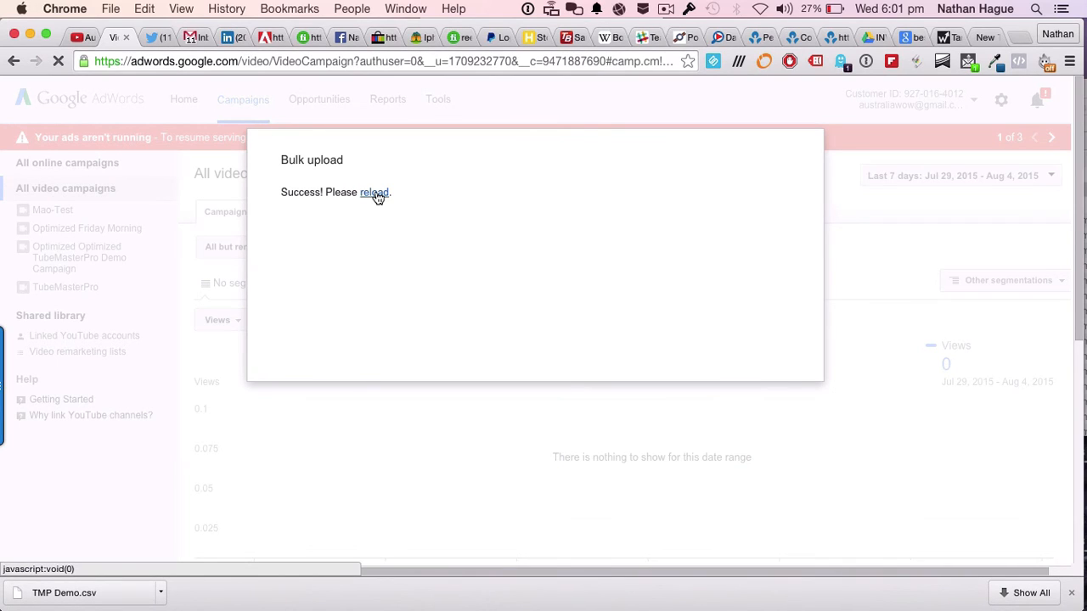
pyautogui.click(373, 192)
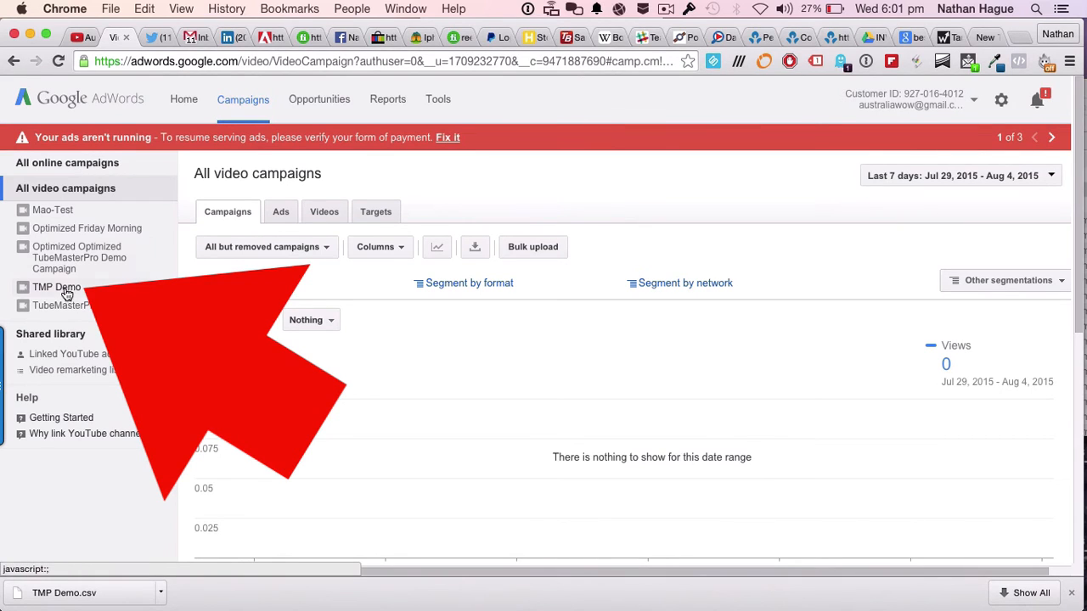
pyautogui.click(56, 287)
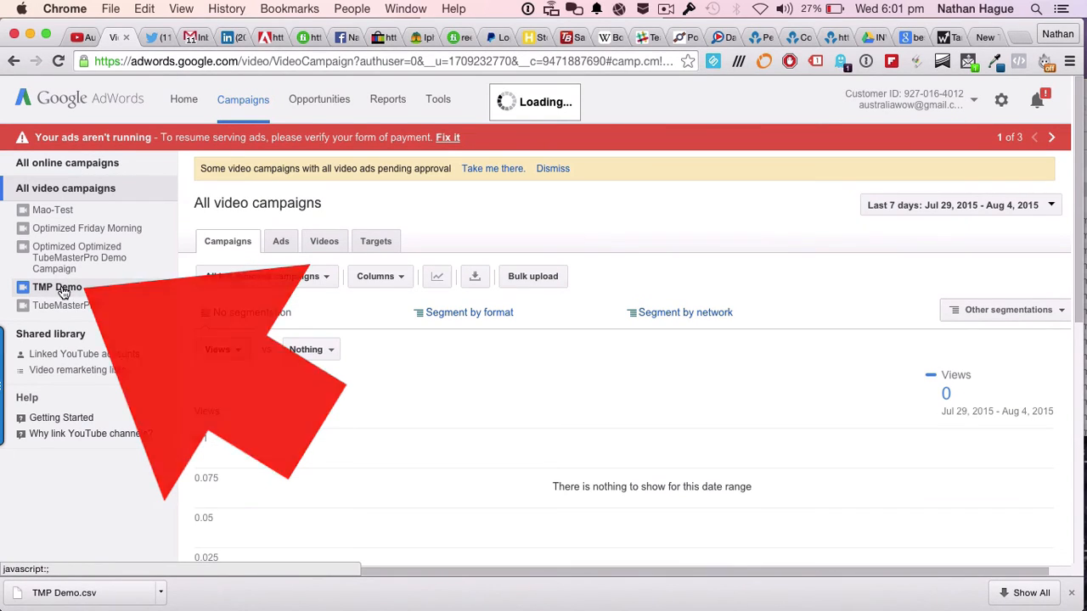
pyautogui.click(58, 287)
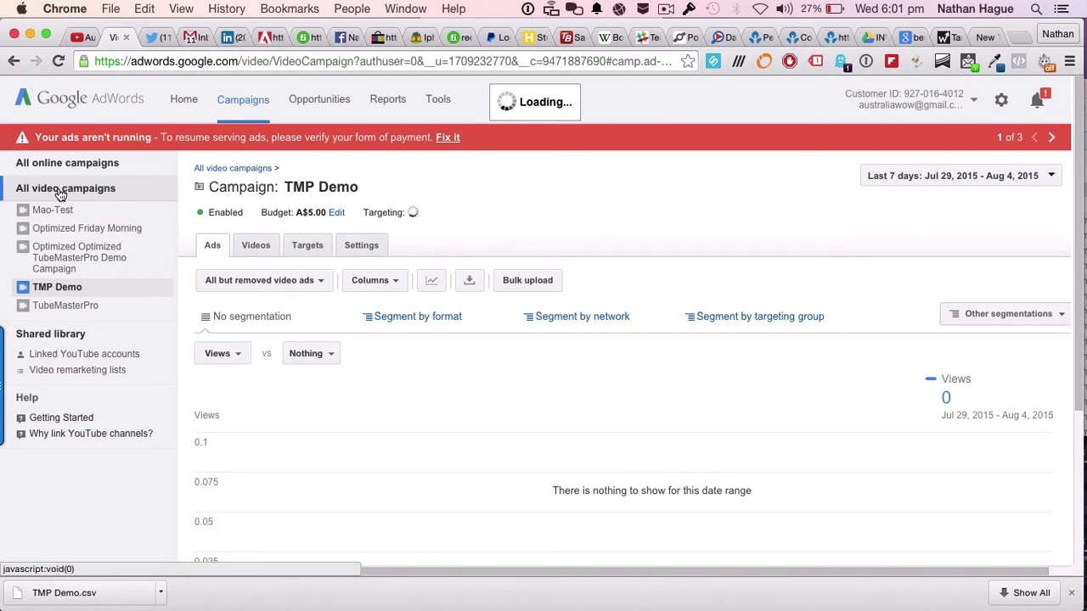
pyautogui.click(65, 188)
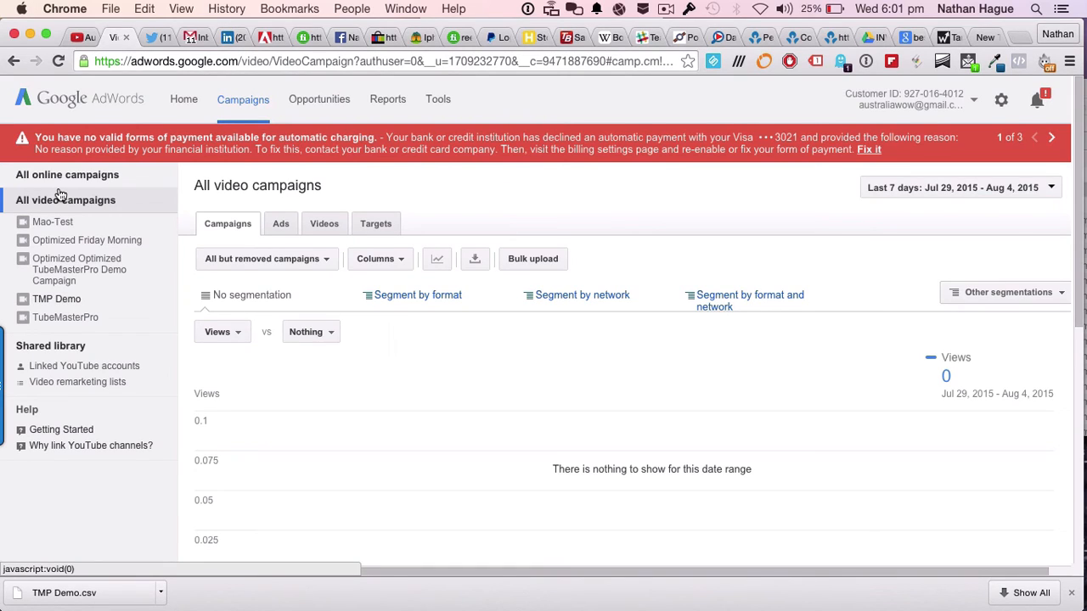
pyautogui.moveTo(61, 204)
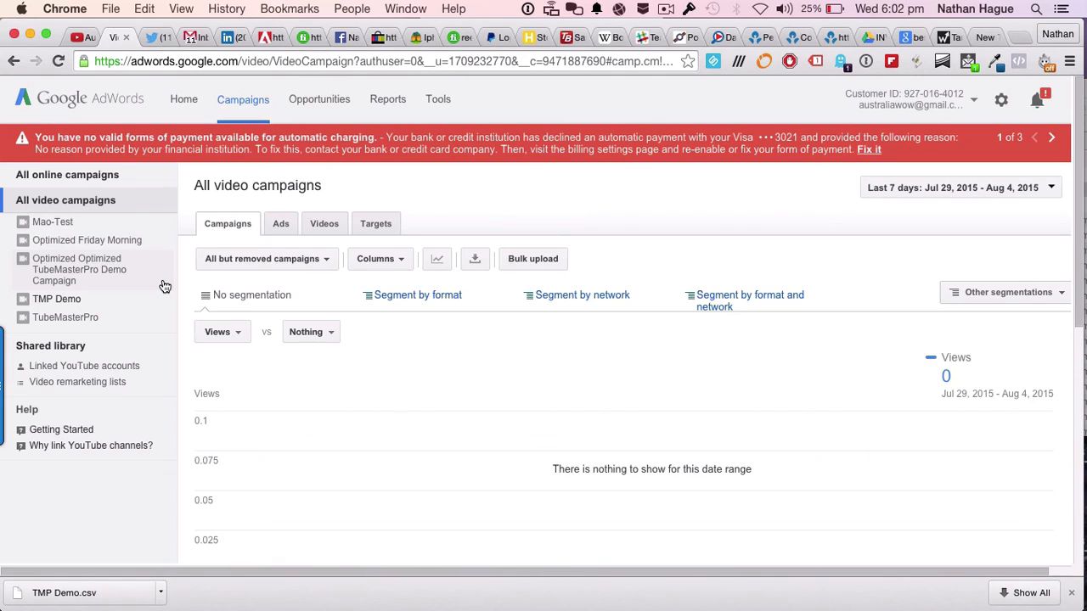
pyautogui.scroll(-3)
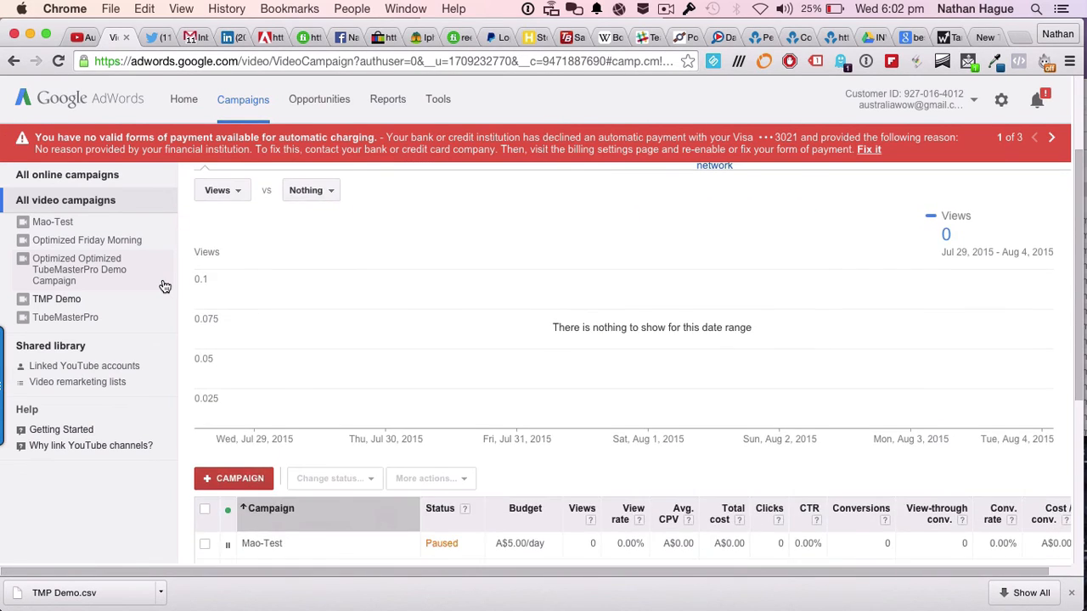